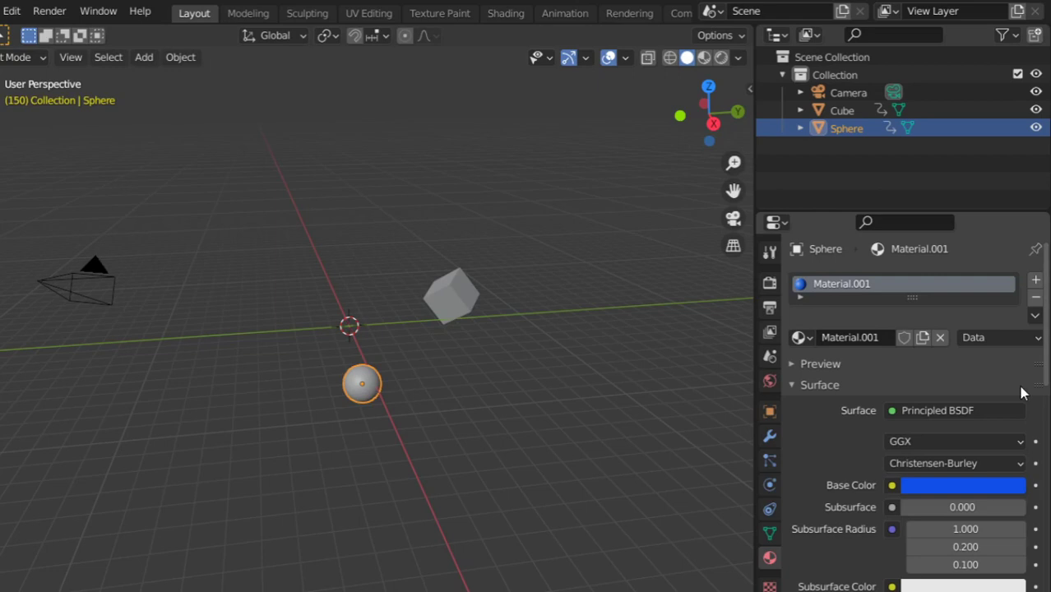
{"action": "mouse_move", "coordinate": [631, 355]}
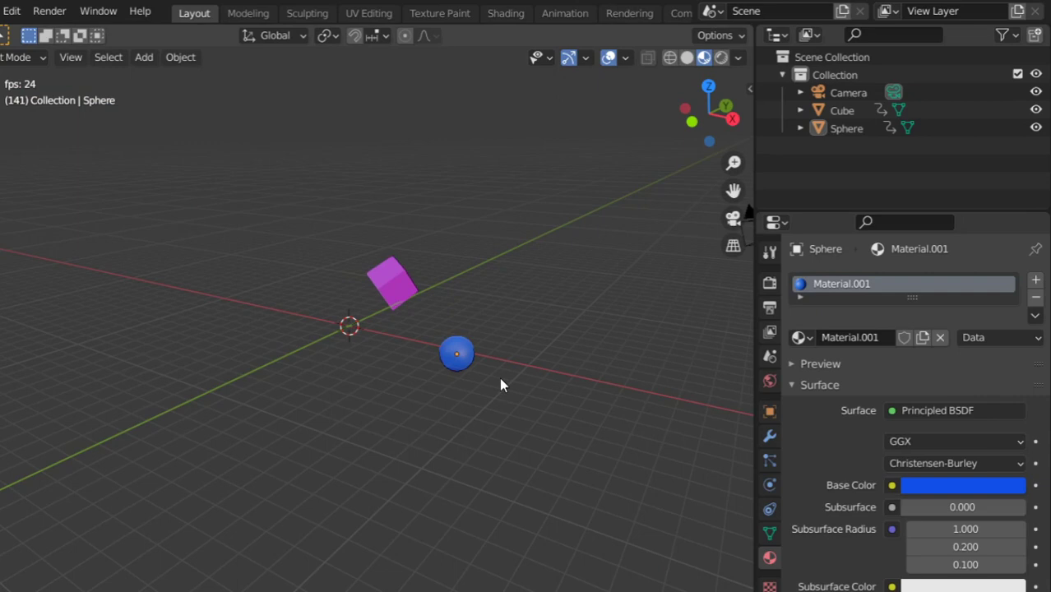
- Orbit the view around the playing animation to show the blue sphere and magenta cube
{"action": "left_click_drag", "start_coordinate": [502, 385], "coordinate": [321, 401]}
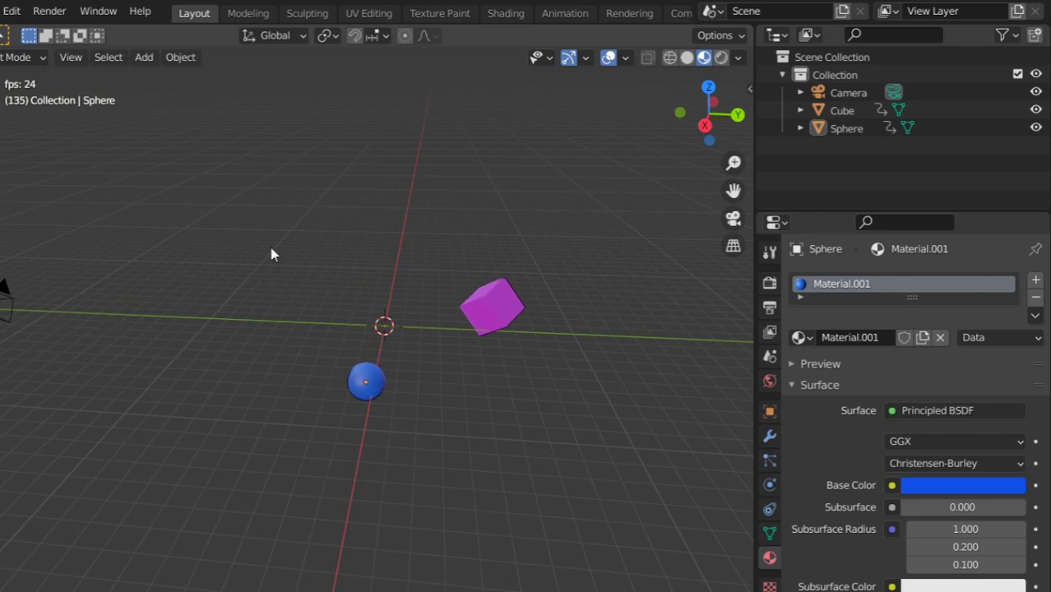
{"action": "left_click", "coordinate": [70, 57]}
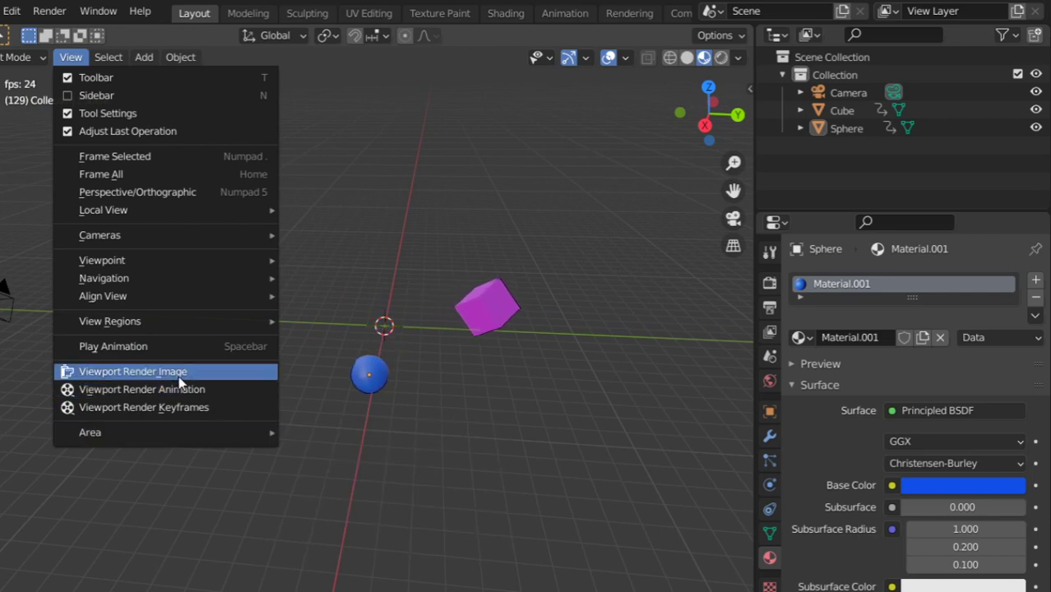
{"action": "mouse_move", "coordinate": [197, 389]}
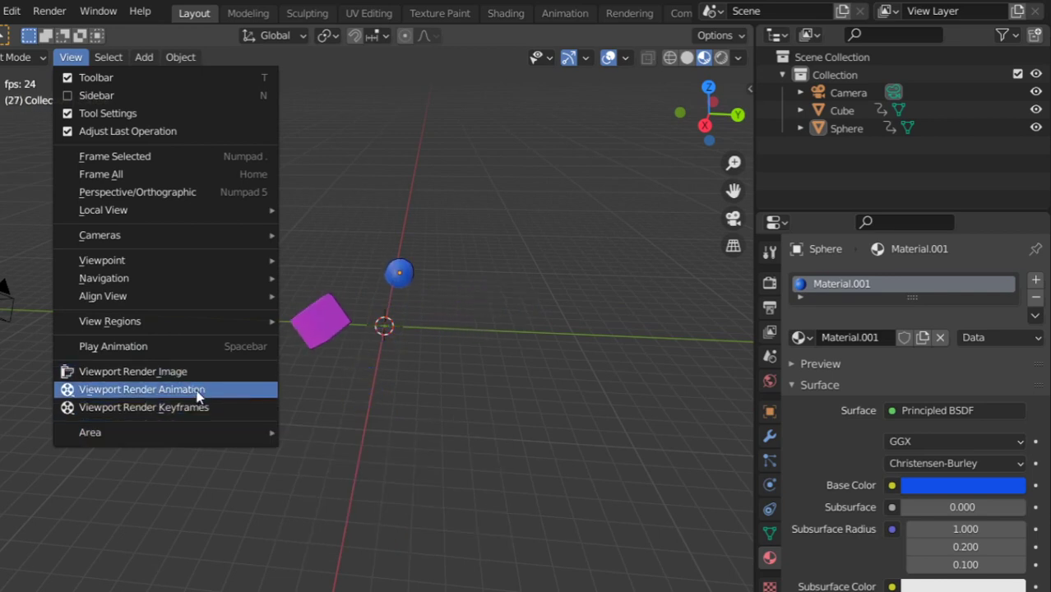
{"action": "left_click", "coordinate": [142, 389]}
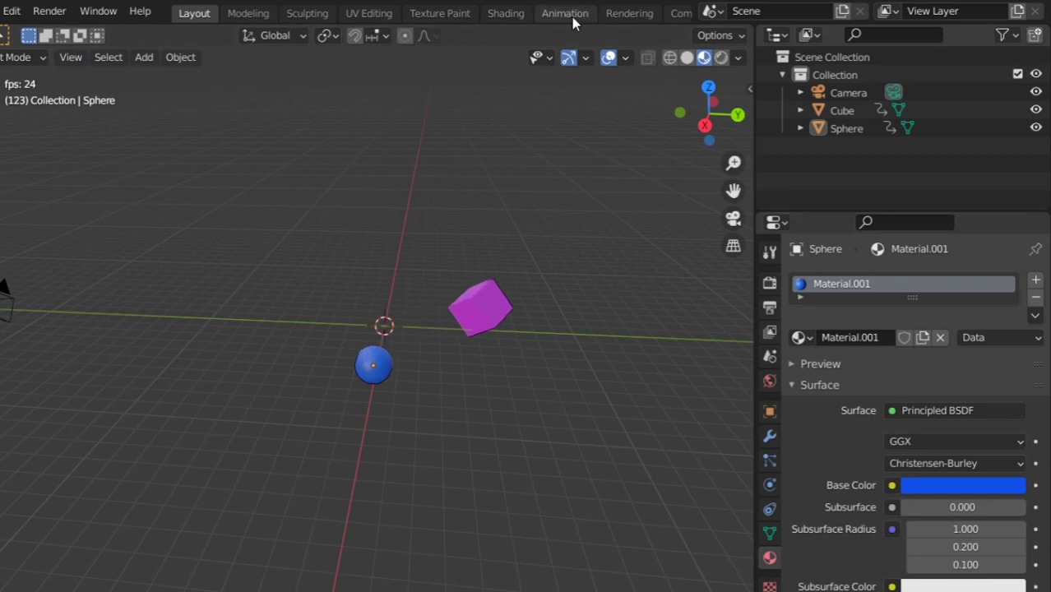
- In the Animation workspace, change the output File Format from PNG to FFmpeg video
{"action": "left_click", "coordinate": [565, 12]}
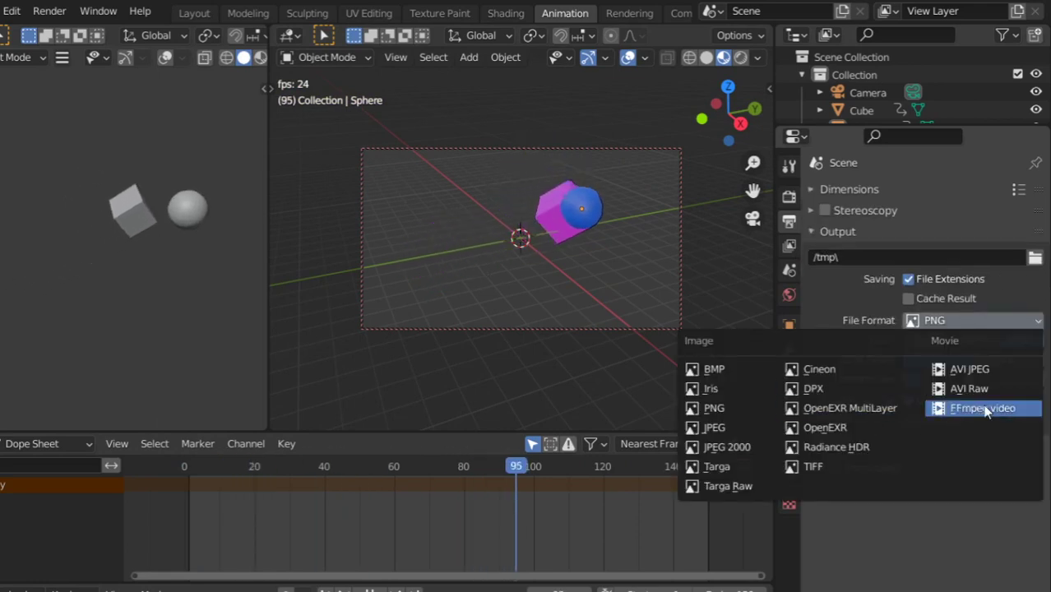
{"action": "left_click", "coordinate": [978, 409]}
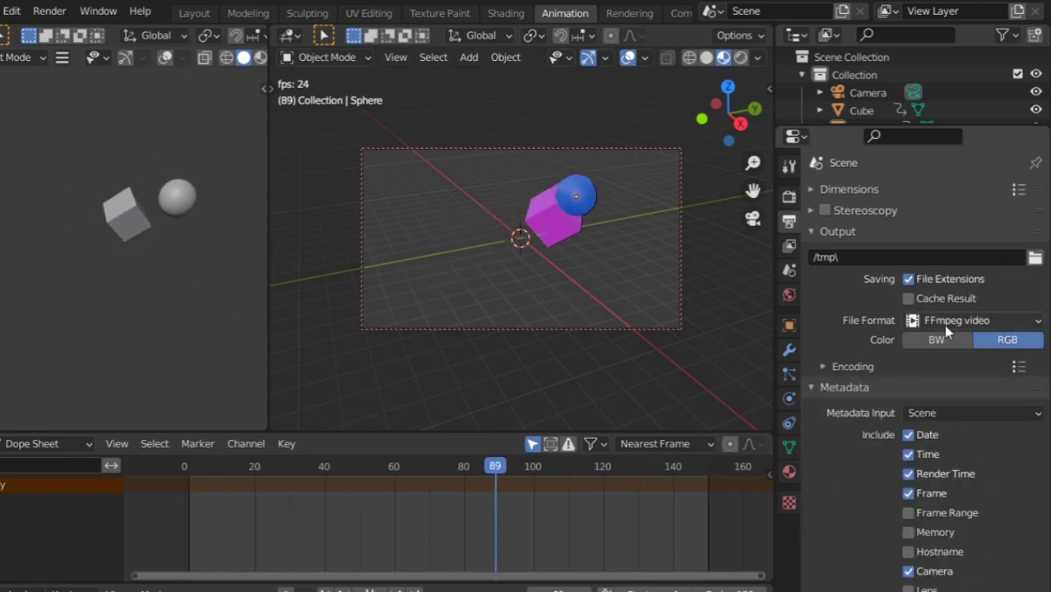
{"action": "left_click", "coordinate": [660, 466]}
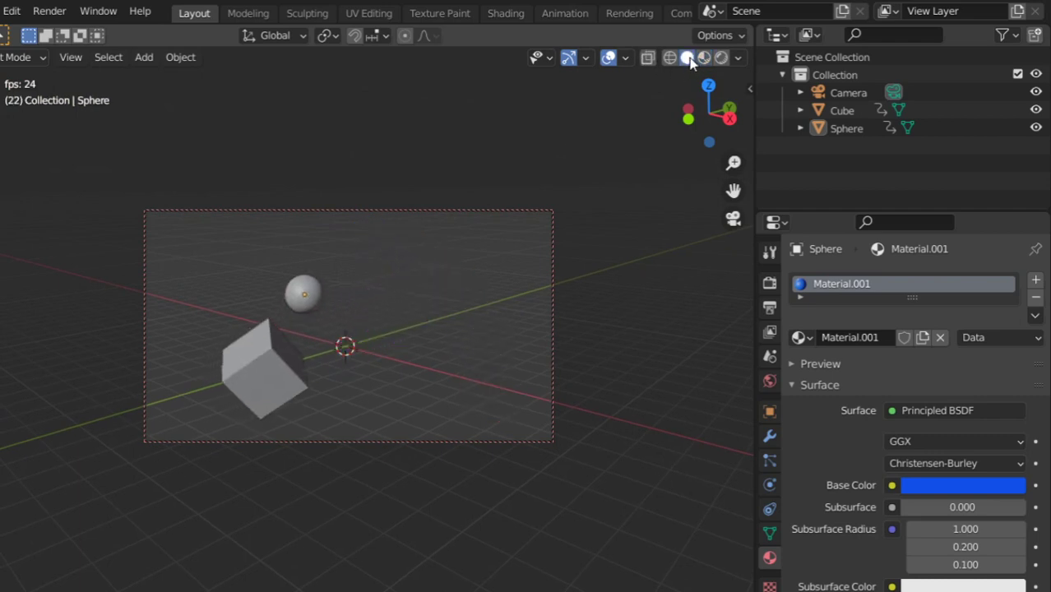
- Switch shading to Material Preview and hide viewport overlays for a clean view
{"action": "left_click", "coordinate": [705, 58]}
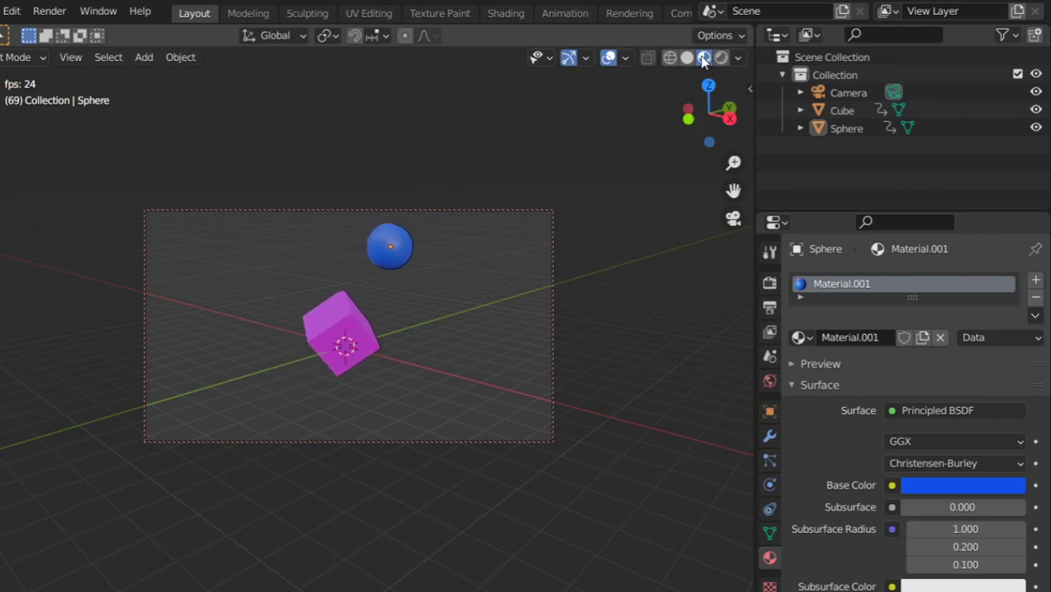
{"action": "left_click", "coordinate": [705, 57]}
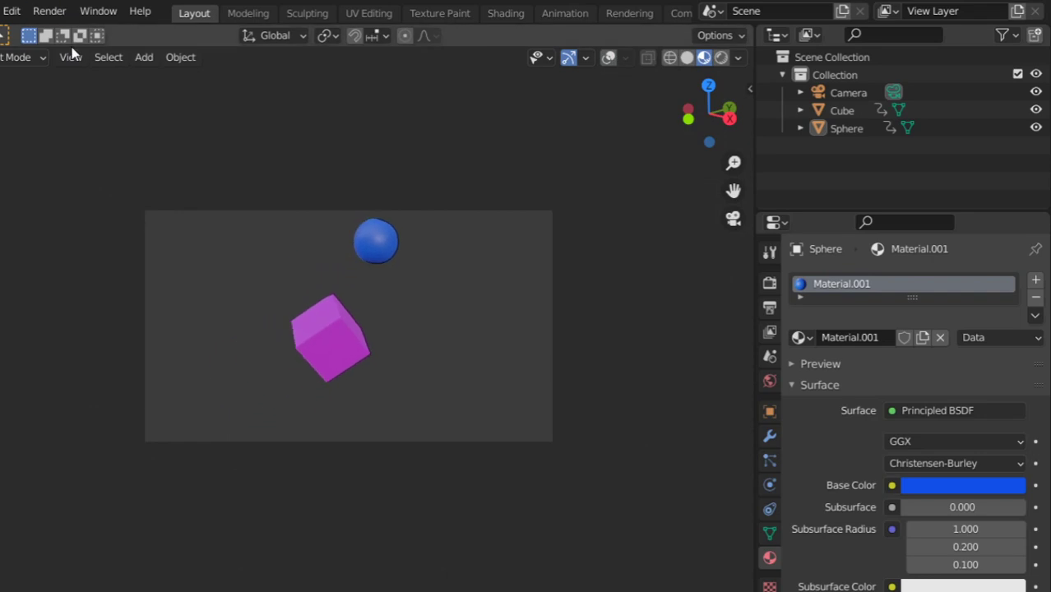
{"action": "left_click", "coordinate": [69, 57]}
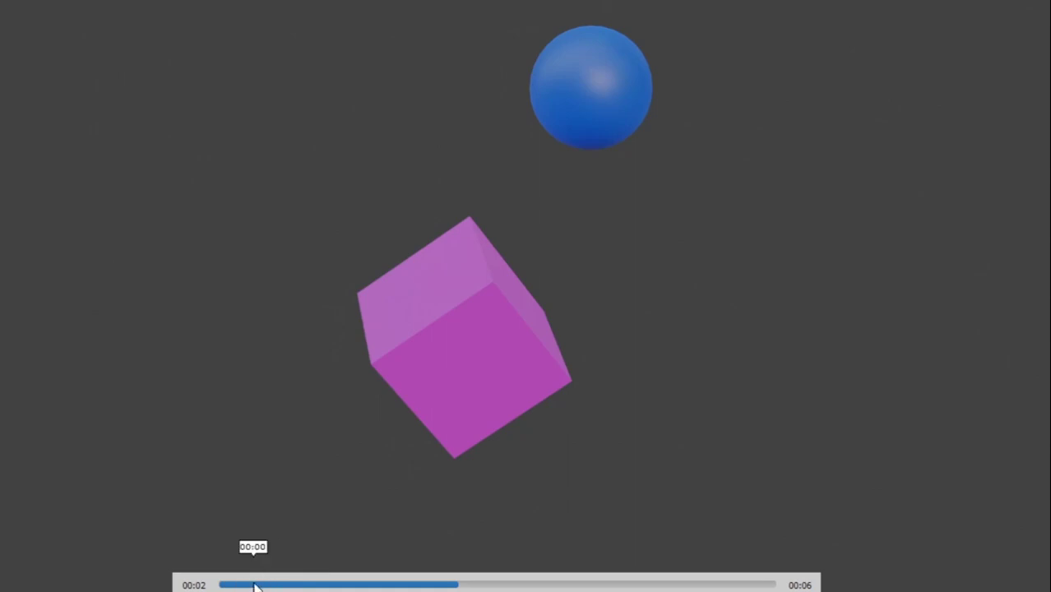
- Scrub the rendered six-second video back to its start to replay it
{"action": "left_click_drag", "start_coordinate": [255, 585], "coordinate": [226, 585]}
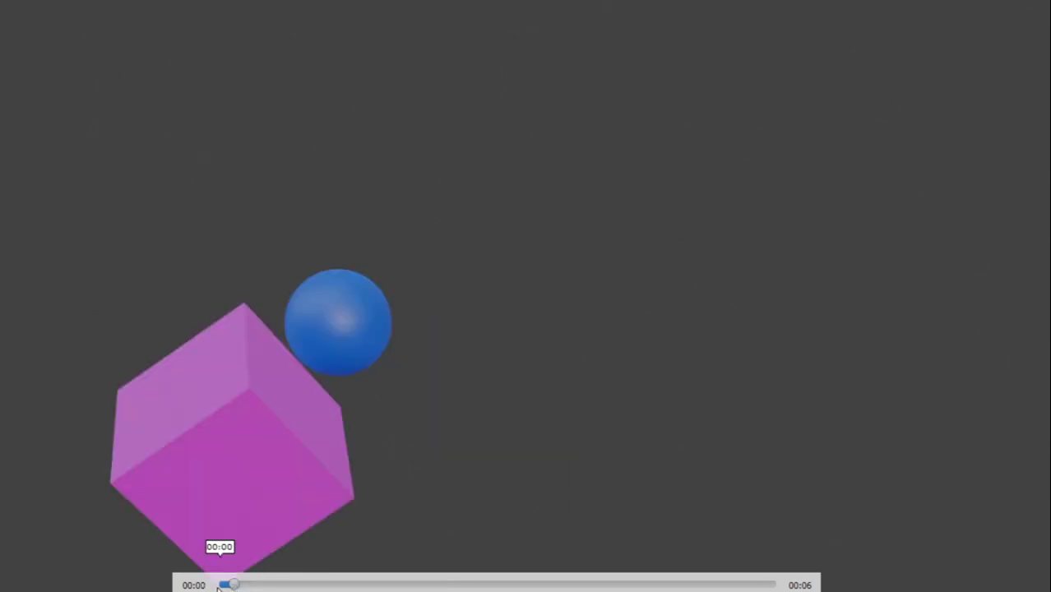